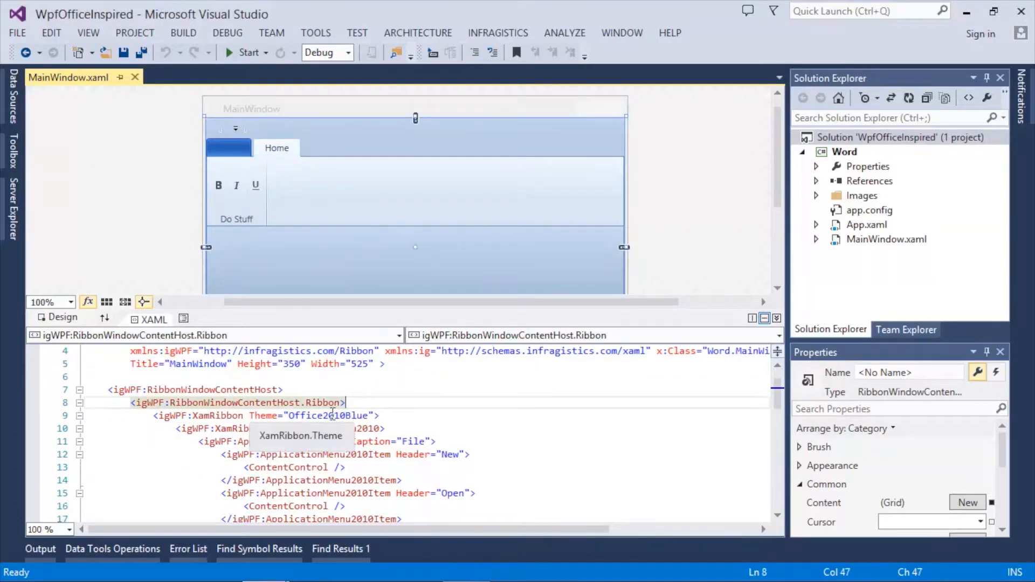
Step: Run the app to preview the Office2010Blue ribbon and its File menu, then close it
{"action": "left_click", "coordinate": [378, 415]}
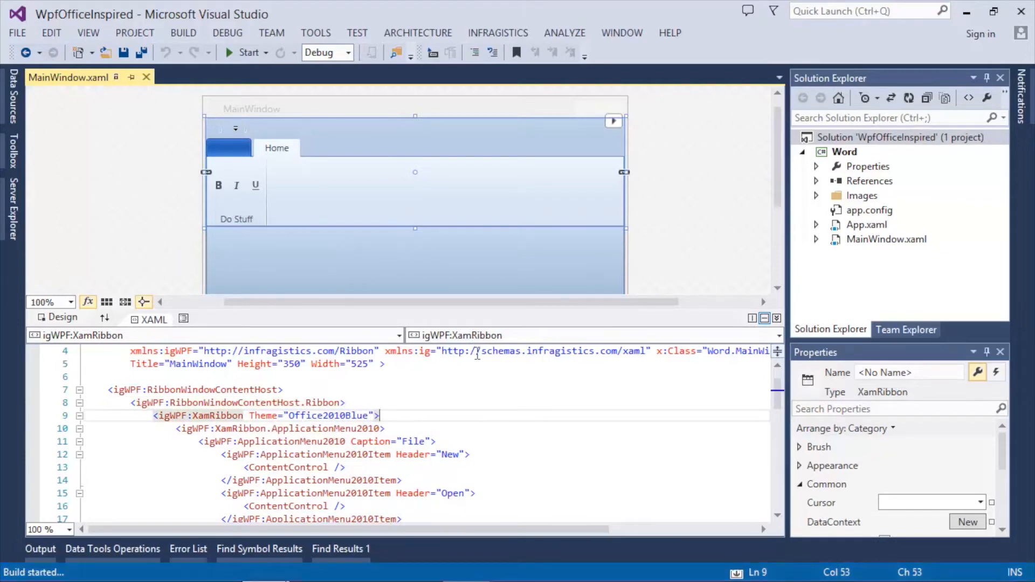
{"action": "left_click", "coordinate": [246, 52]}
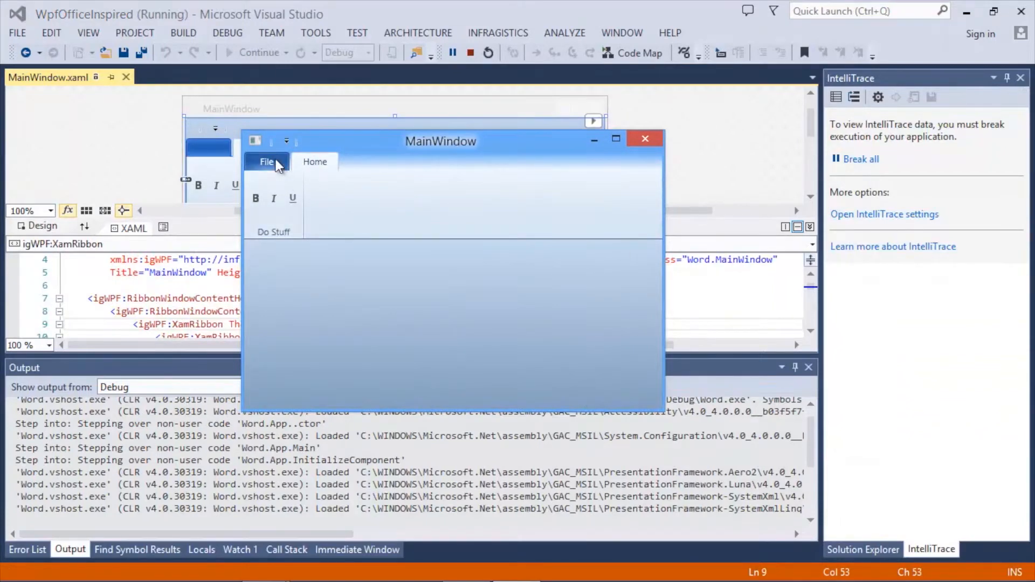
{"action": "left_click", "coordinate": [267, 162]}
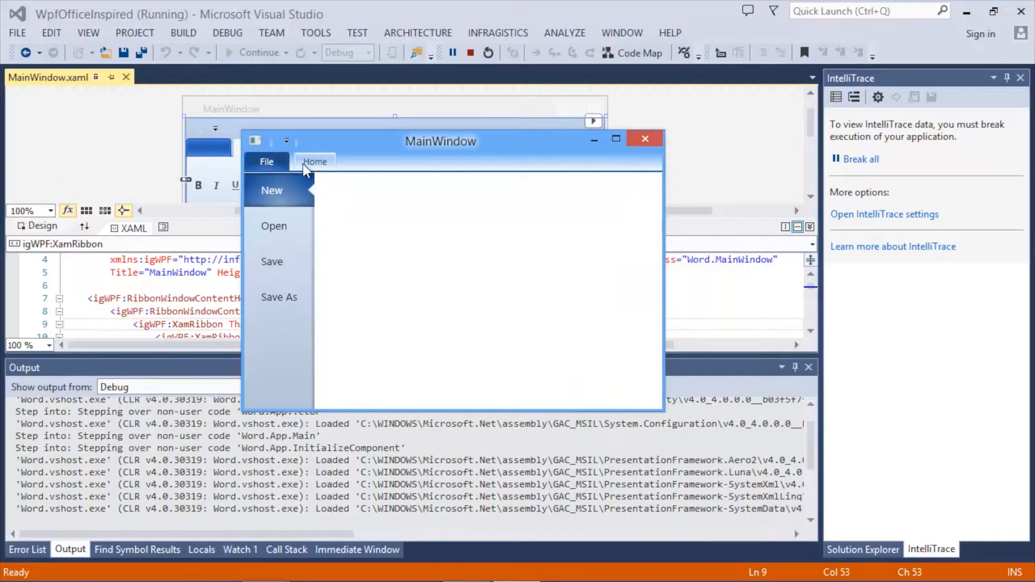
{"action": "left_click", "coordinate": [315, 161]}
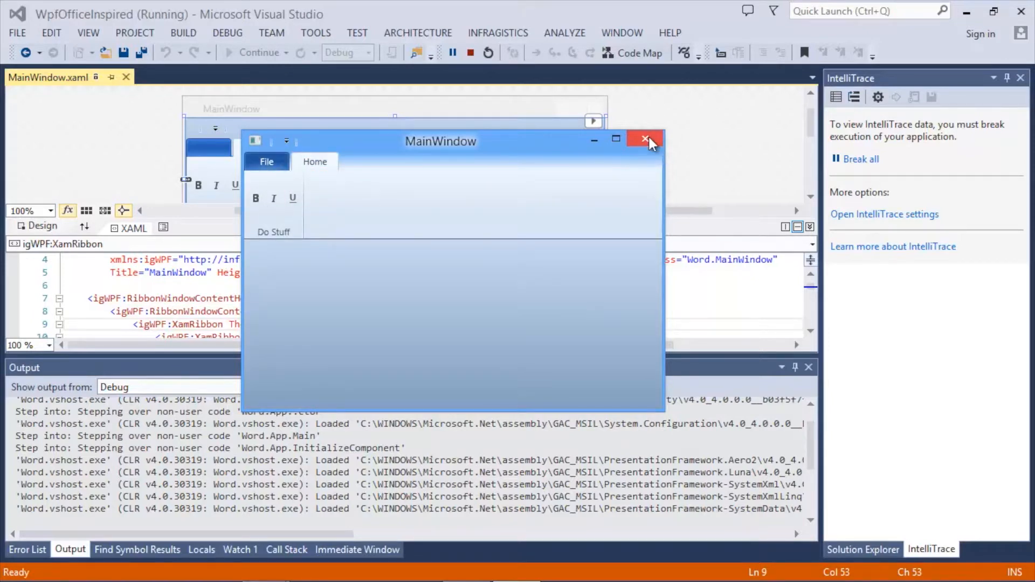
{"action": "left_click", "coordinate": [646, 139]}
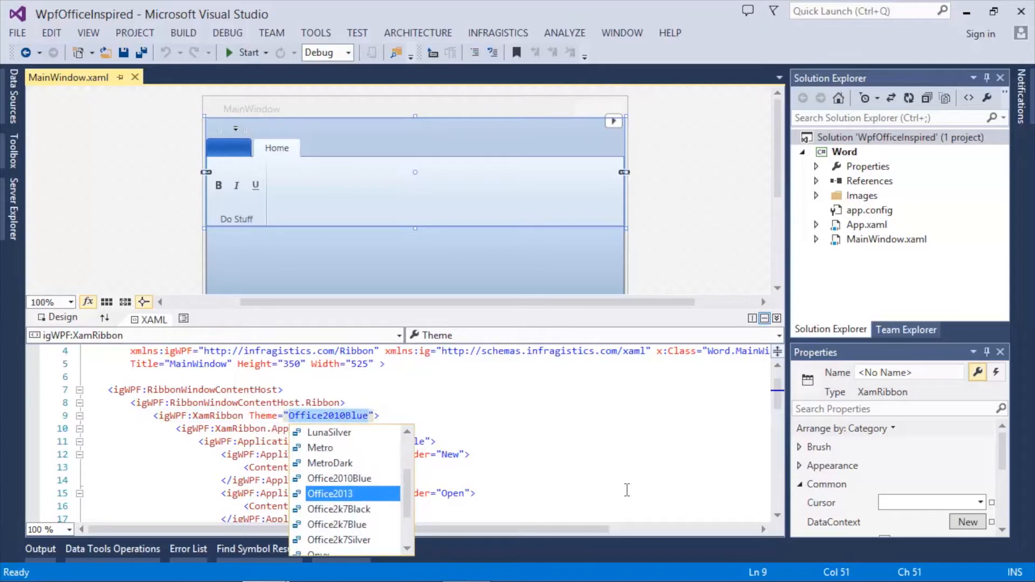
Step: Change the XamRibbon Theme to Office2013 from the IntelliSense list
{"action": "left_click", "coordinate": [330, 494]}
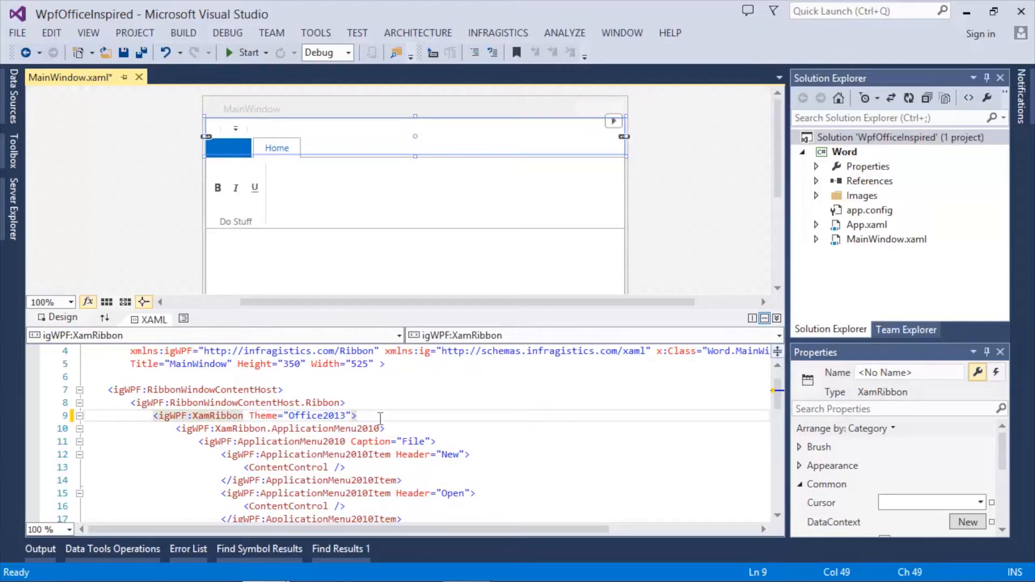
{"action": "left_click", "coordinate": [246, 51]}
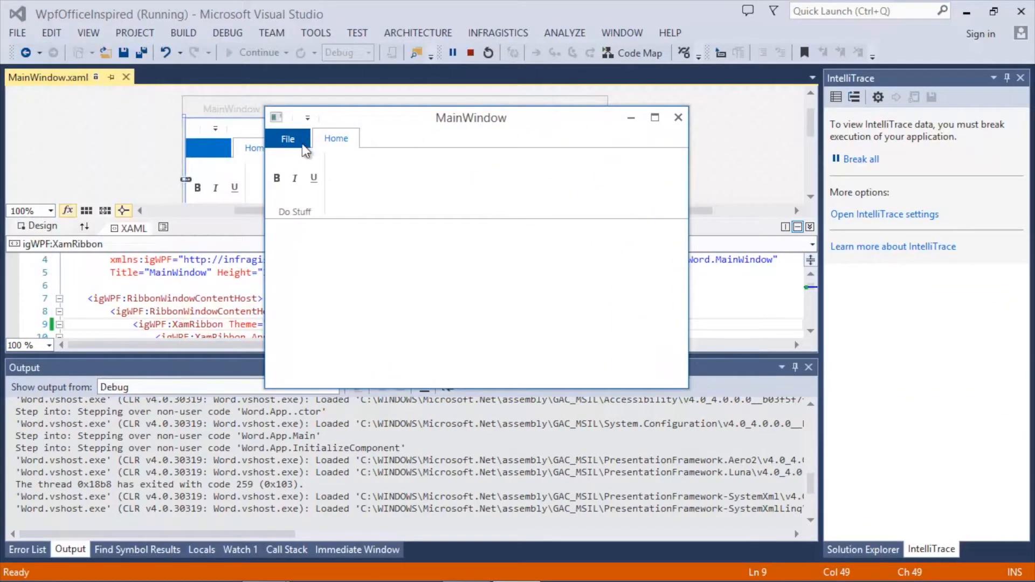
{"action": "left_click", "coordinate": [287, 139]}
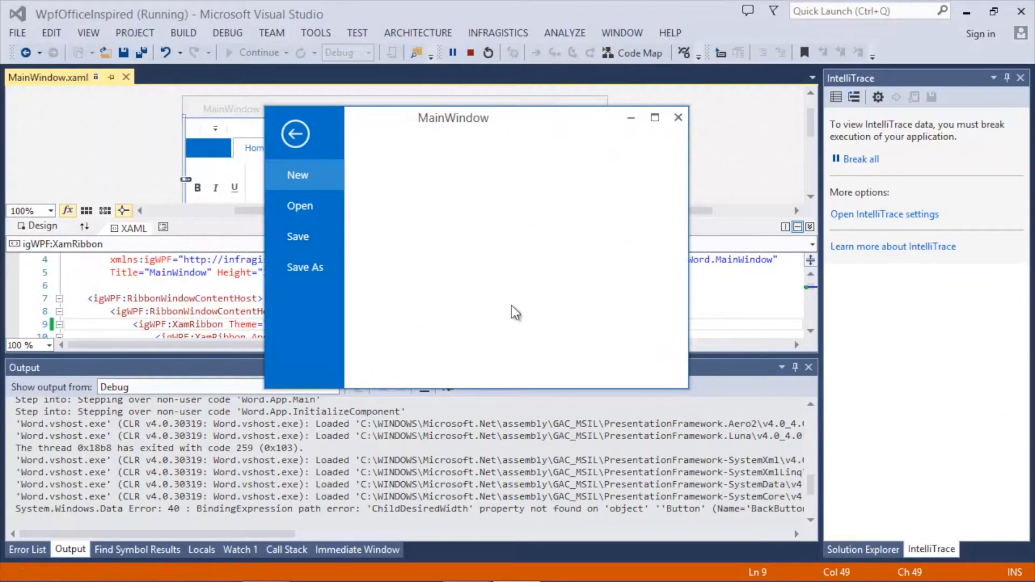
{"action": "mouse_move", "coordinate": [314, 237]}
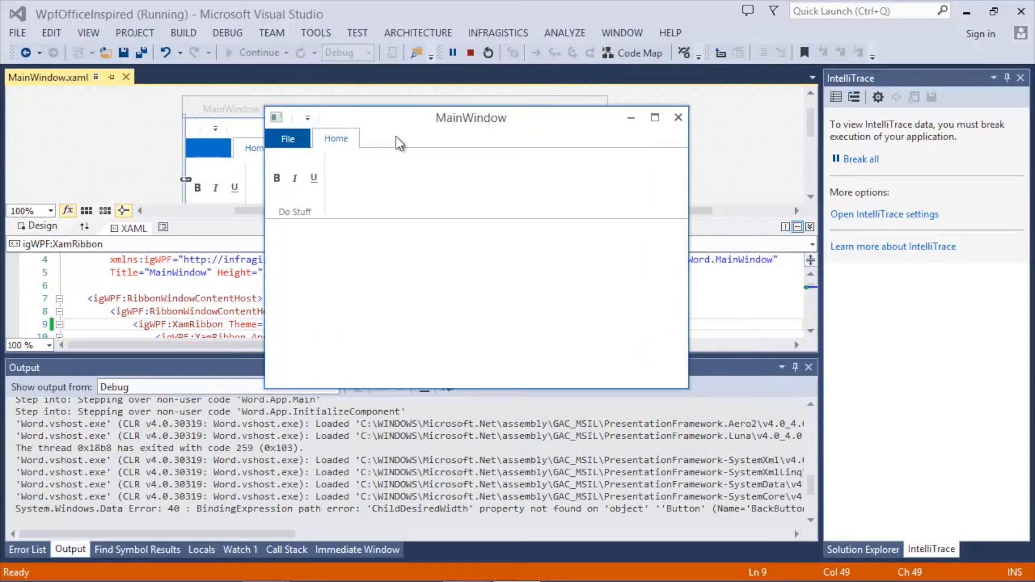
{"action": "mouse_move", "coordinate": [274, 116]}
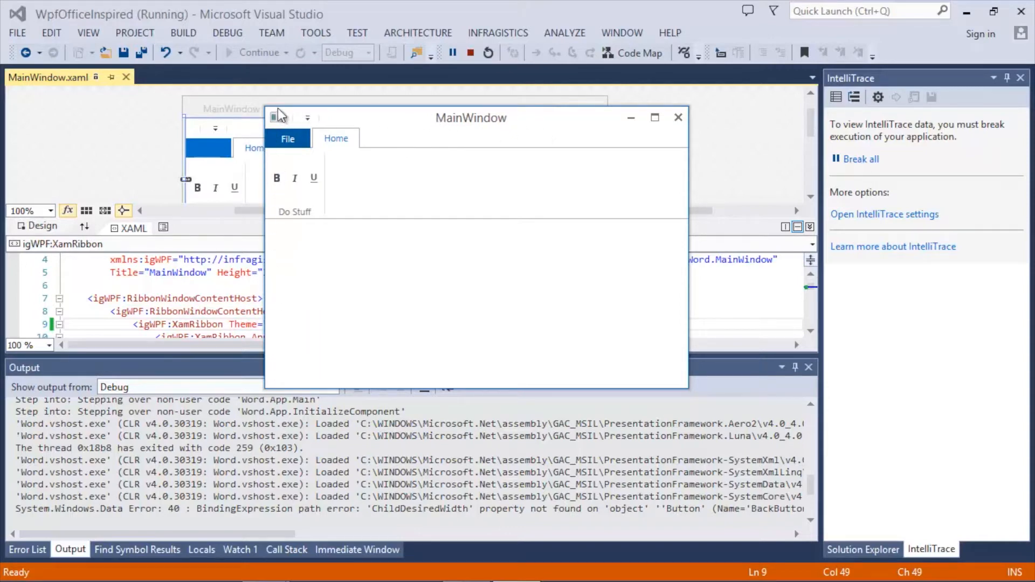
{"action": "left_click_drag", "start_coordinate": [471, 117], "coordinate": [474, 127]}
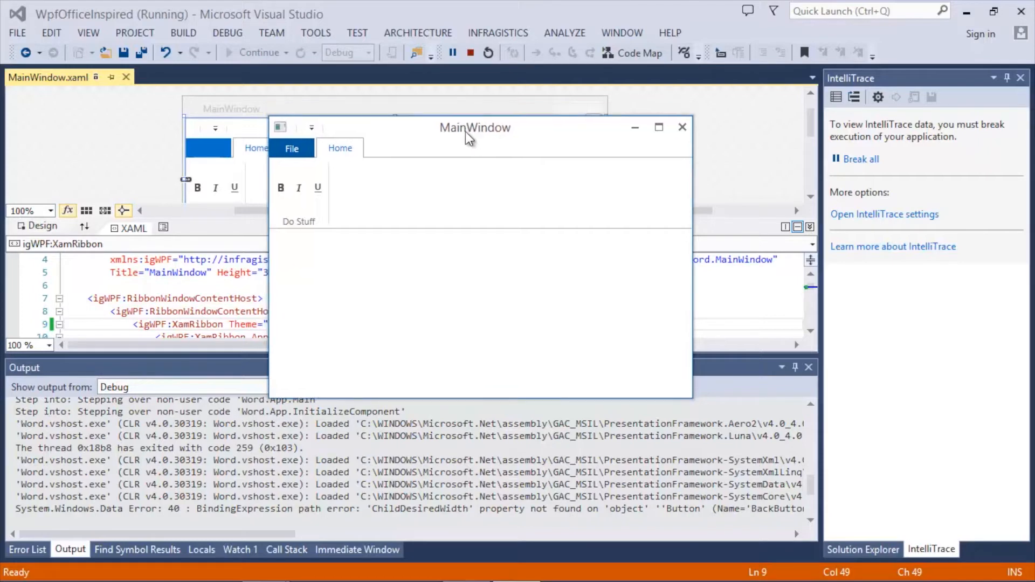
{"action": "mouse_move", "coordinate": [421, 142]}
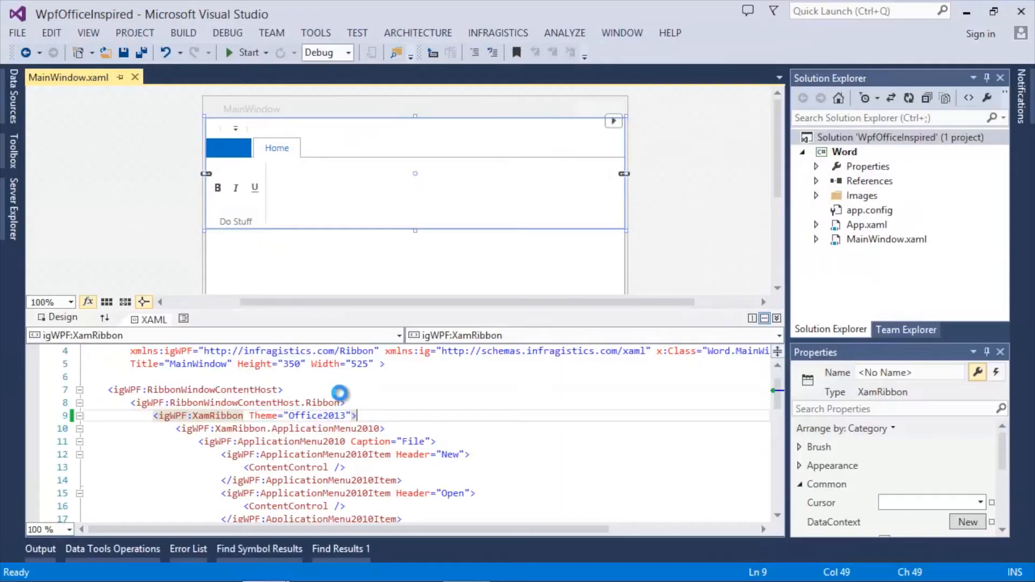
Step: Add ApplicationAccentColor="Red" after the Office2013 theme and run the app
{"action": "left_click", "coordinate": [428, 405]}
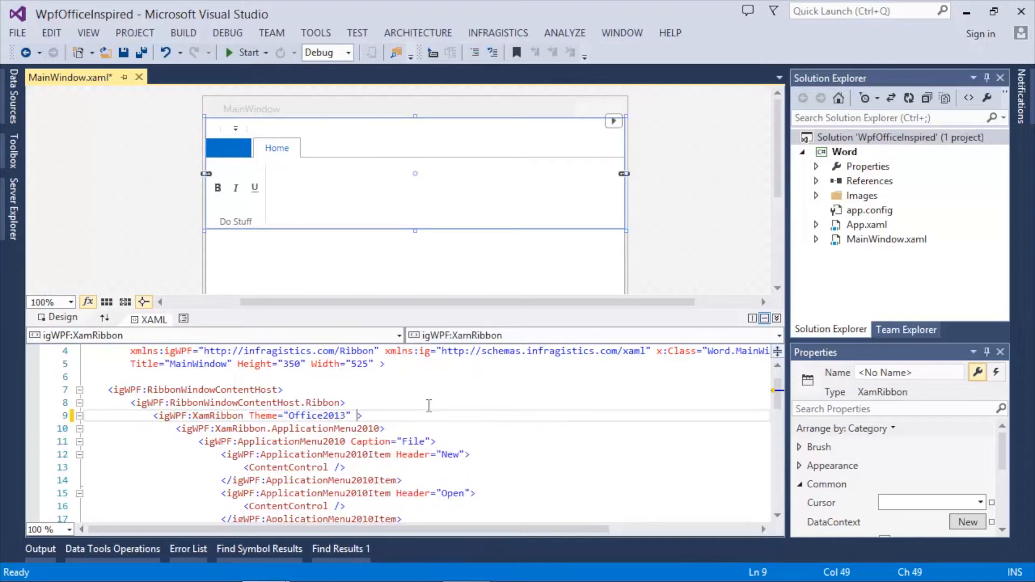
{"action": "type", "text": "ApplicationAccentColor=\""}
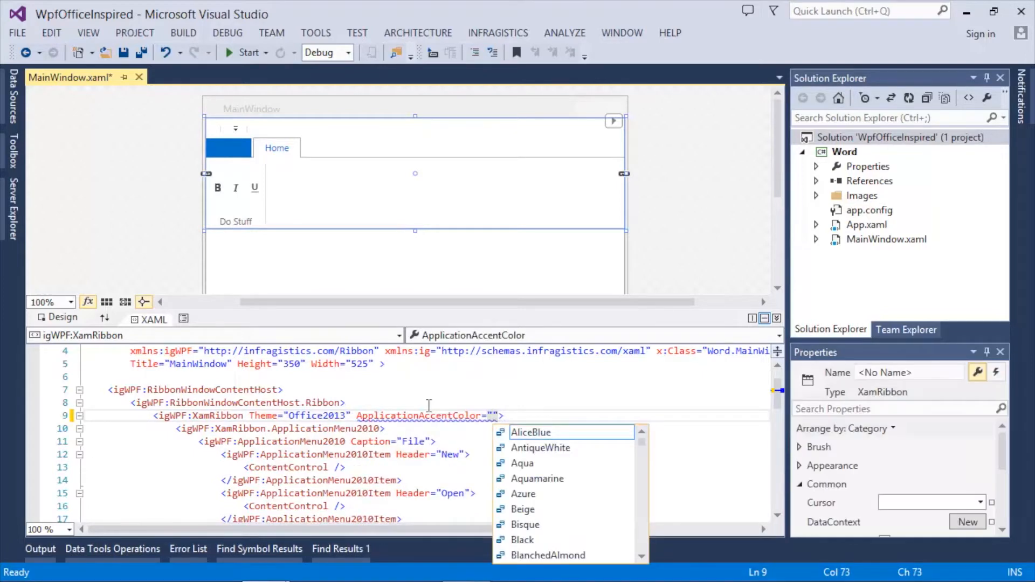
{"action": "type", "text": "Red"}
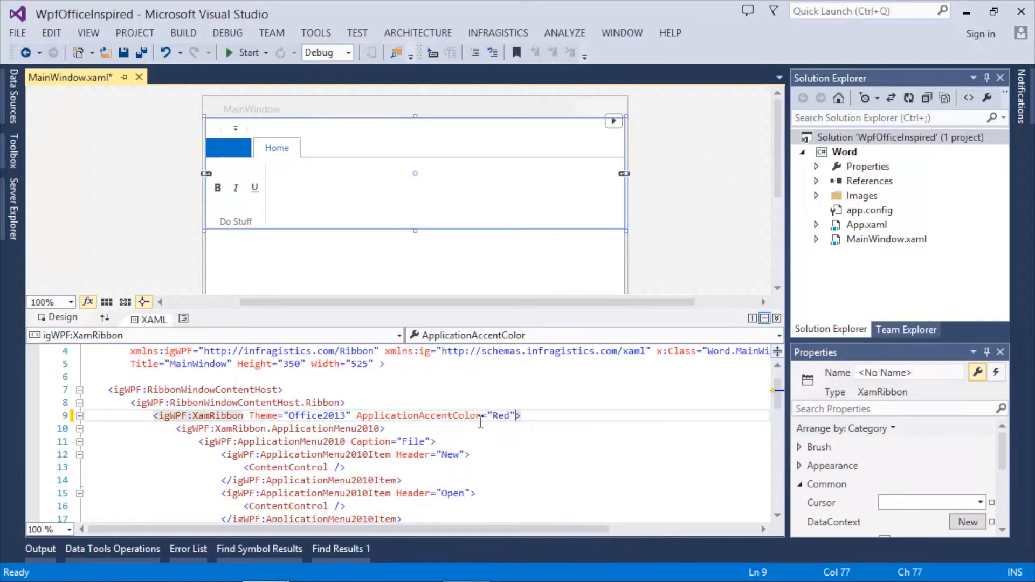
{"action": "left_click", "coordinate": [243, 52]}
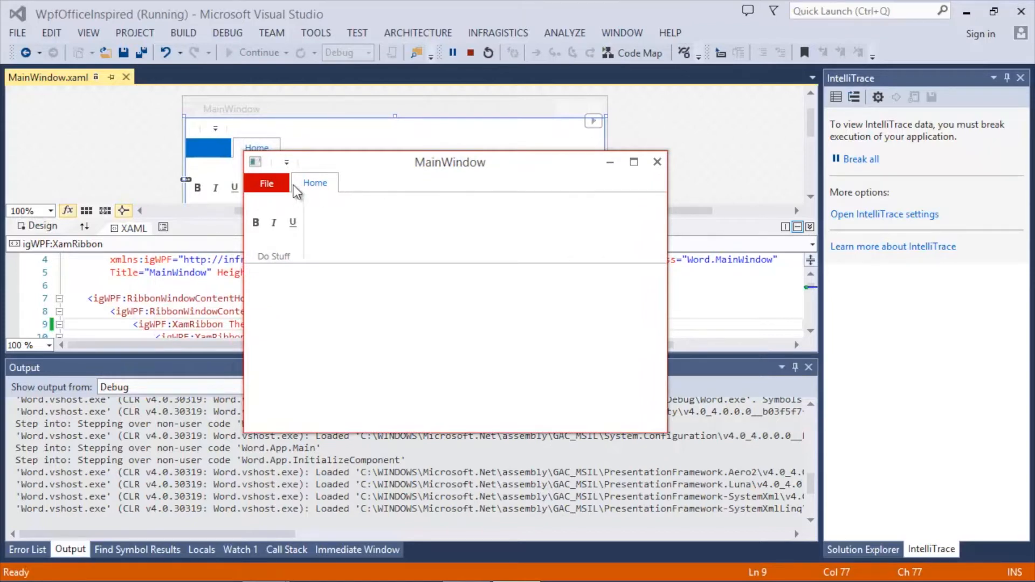
{"action": "left_click", "coordinate": [266, 184]}
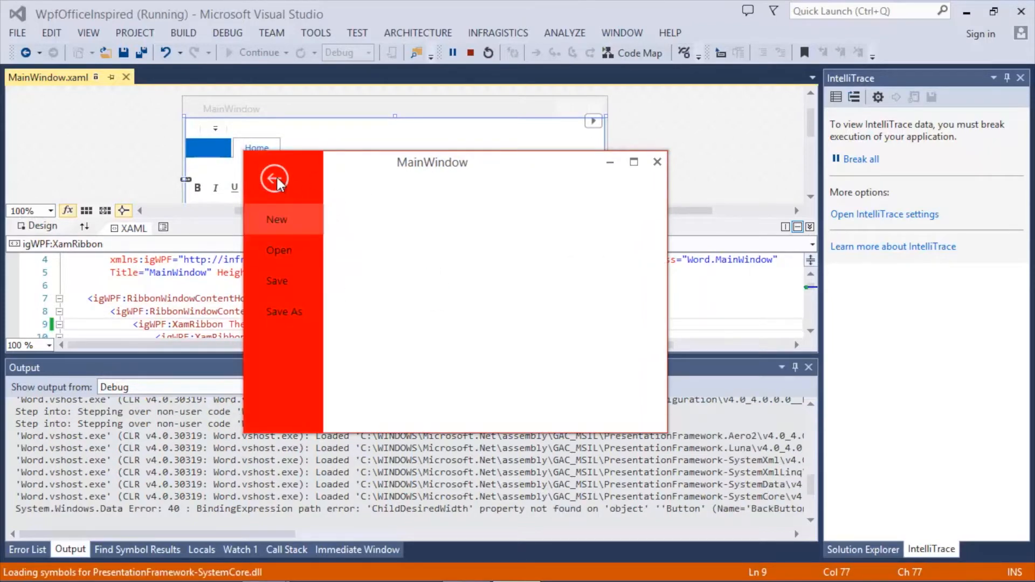
{"action": "left_click", "coordinate": [275, 178]}
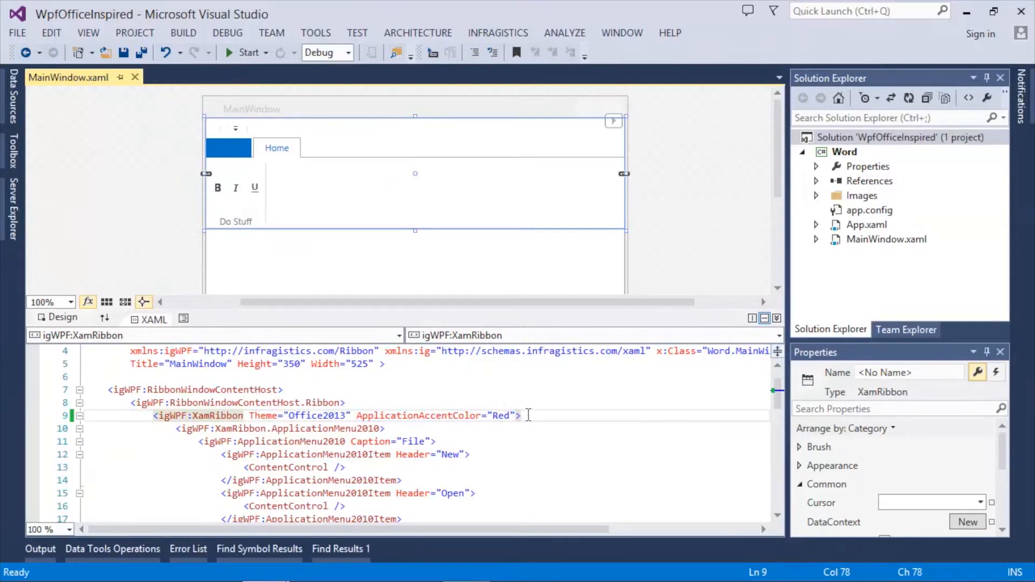
Step: Scroll through the TabItemAreaToolbar XAML with the John Smith user button and MinWidth 150
{"action": "scroll", "scroll_direction": "down", "scroll_amount": 3}
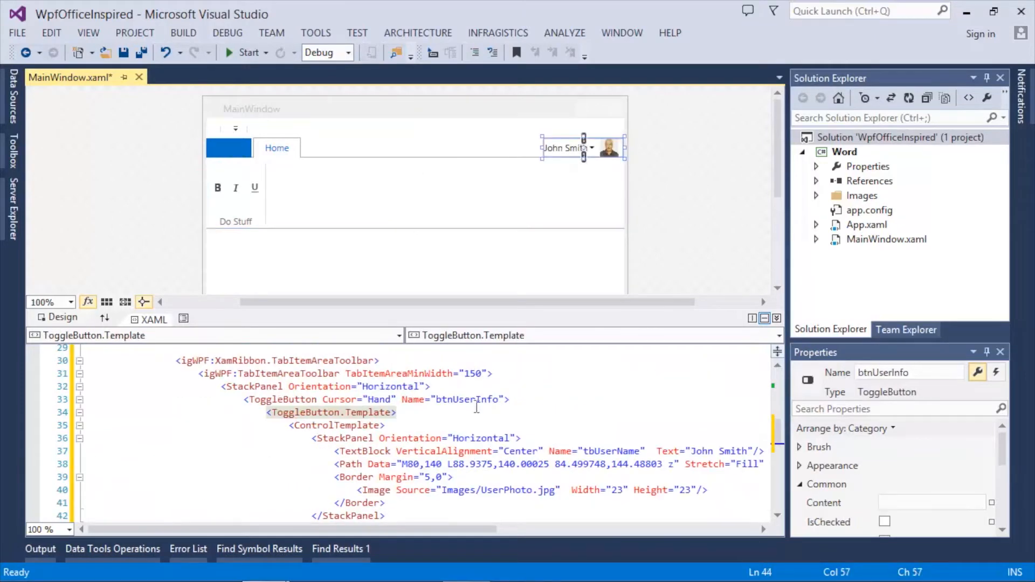
{"action": "mouse_move", "coordinate": [311, 360]}
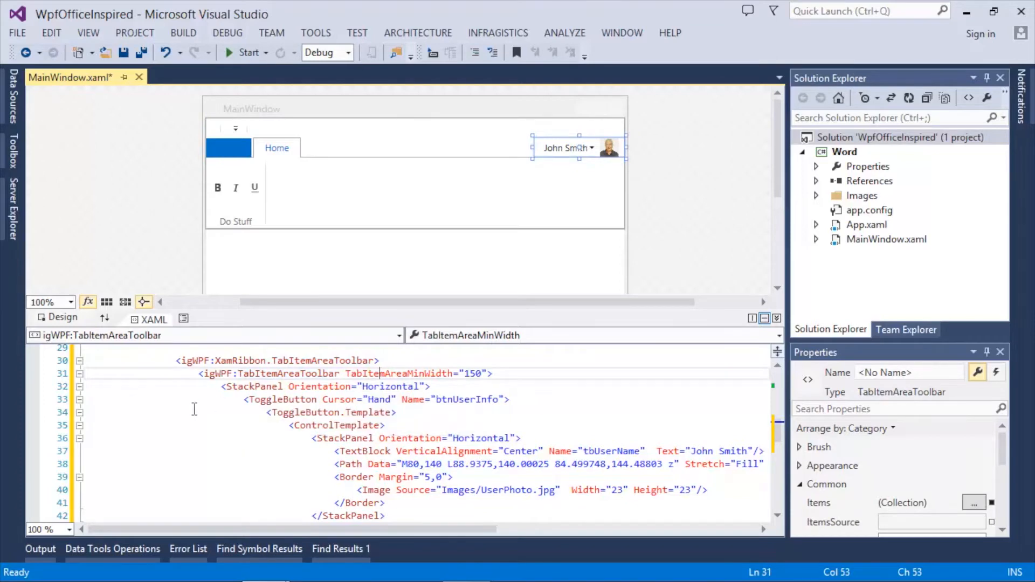
{"action": "scroll", "scroll_direction": "down", "scroll_amount": 3}
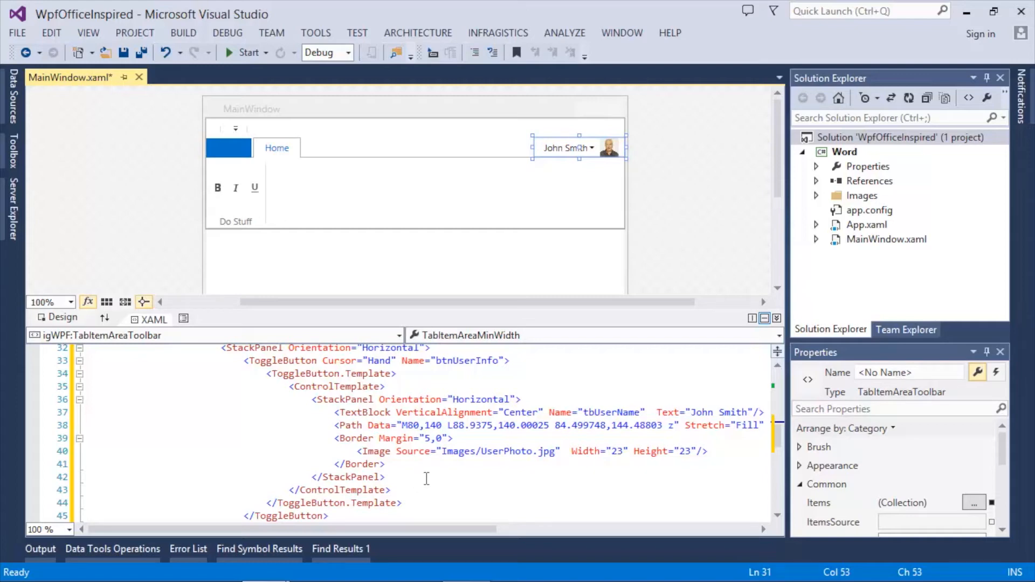
{"action": "left_click", "coordinate": [238, 51]}
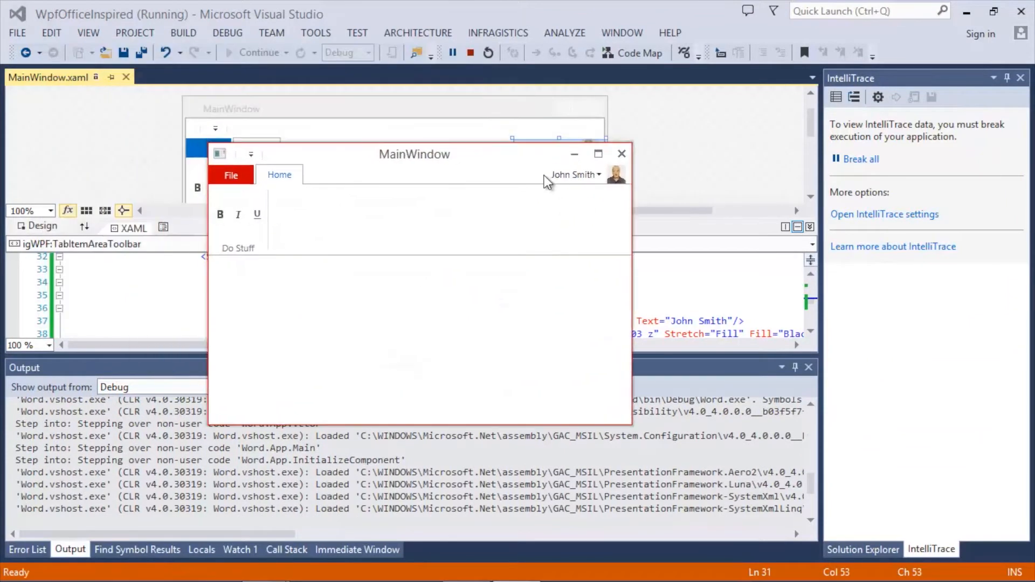
{"action": "mouse_move", "coordinate": [585, 181]}
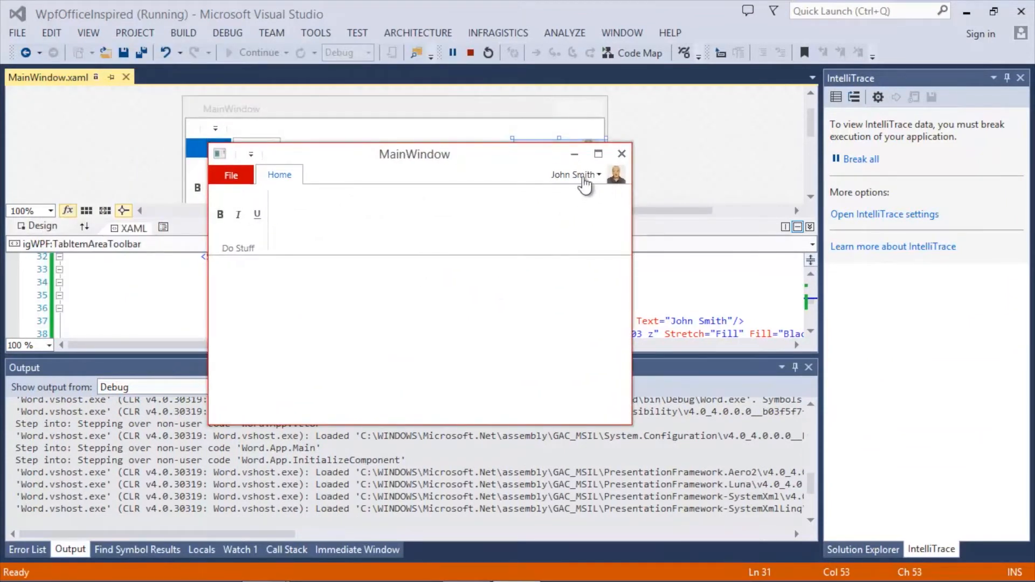
{"action": "mouse_move", "coordinate": [594, 205]}
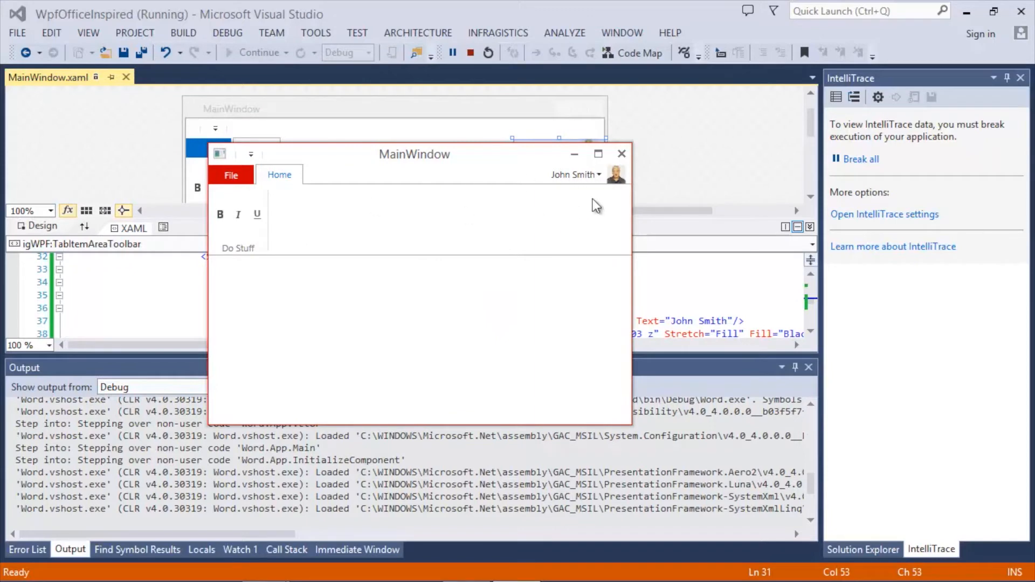
{"action": "left_click", "coordinate": [230, 175]}
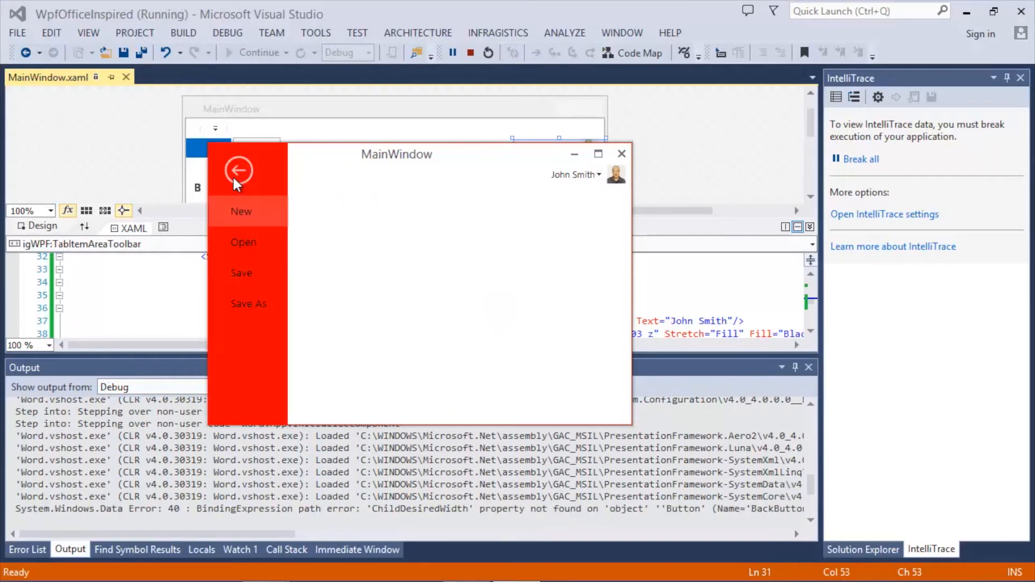
{"action": "mouse_move", "coordinate": [597, 192]}
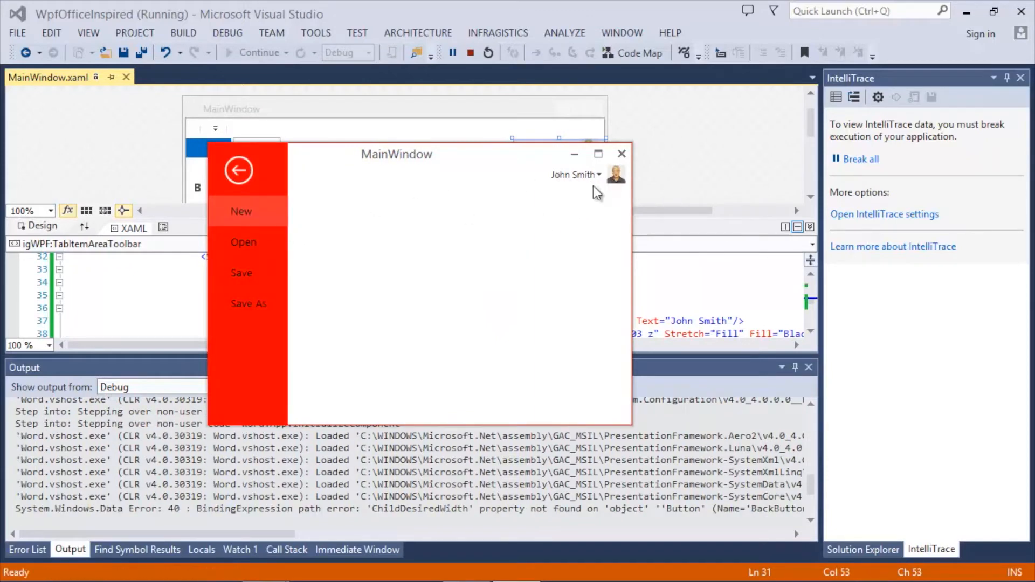
{"action": "mouse_move", "coordinate": [468, 210]}
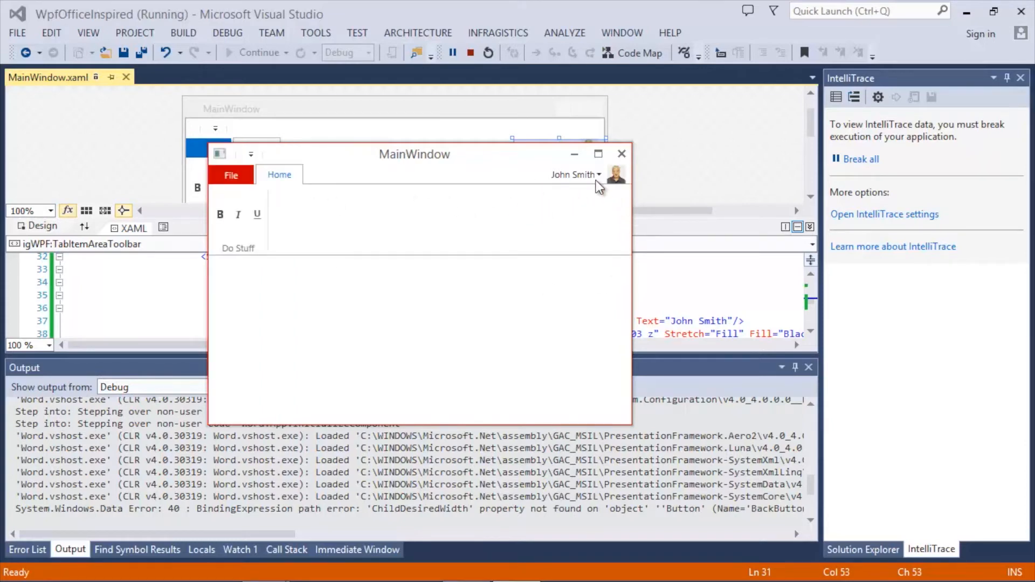
{"action": "mouse_move", "coordinate": [644, 199]}
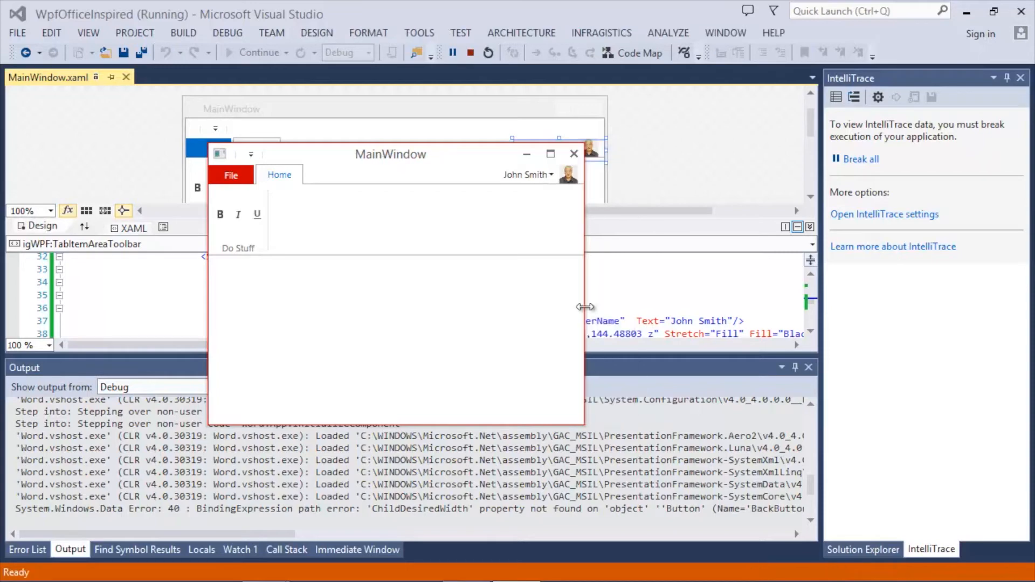
{"action": "mouse_move", "coordinate": [585, 261]}
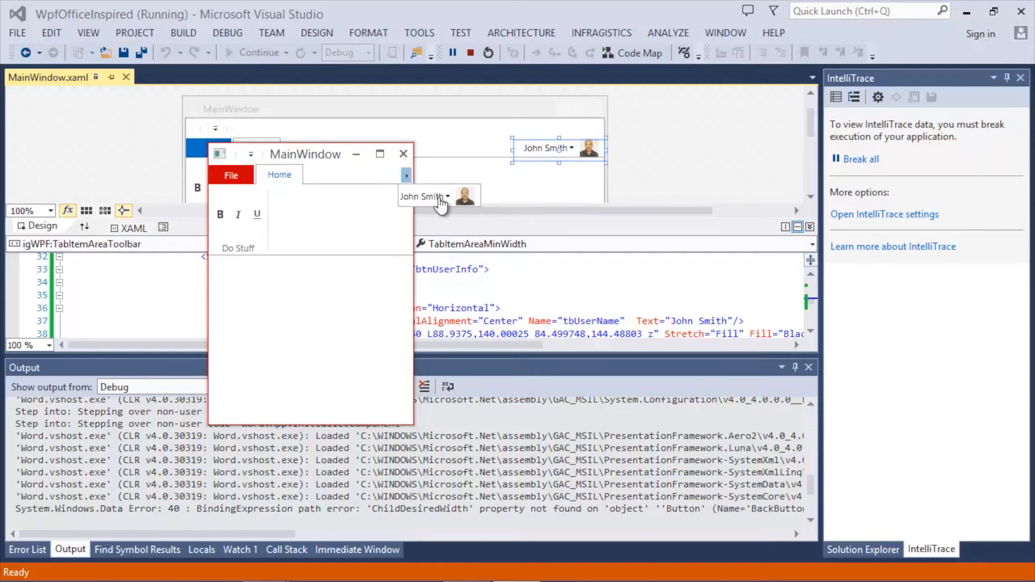
{"action": "mouse_move", "coordinate": [429, 202]}
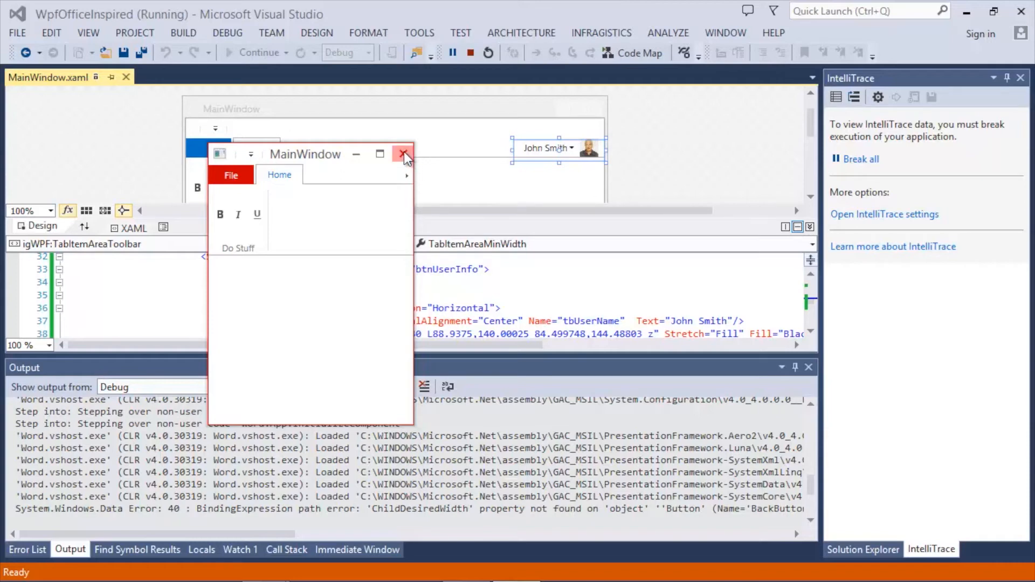
{"action": "left_click", "coordinate": [404, 154]}
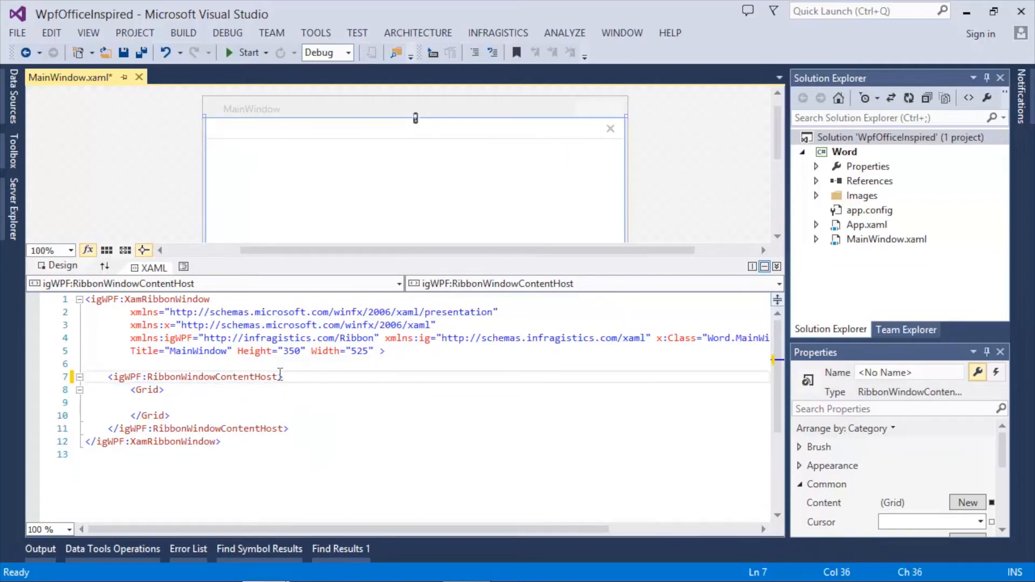
Step: Set Theme="Office2013" on RibbonWindowContentHost and run the ribbon-less window
{"action": "type", "text": "th"}
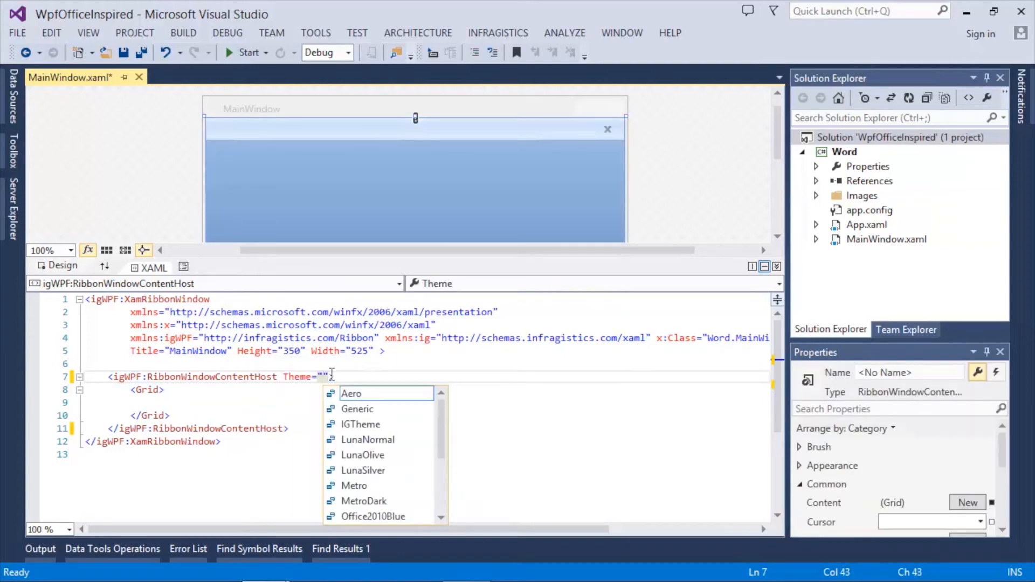
{"action": "type", "text": "offi"}
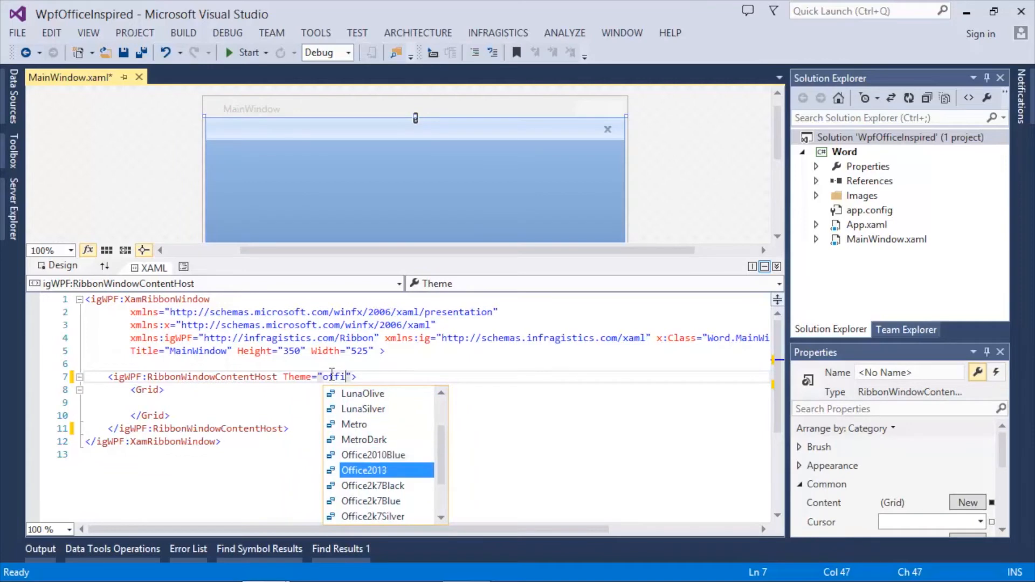
{"action": "left_click", "coordinate": [364, 470]}
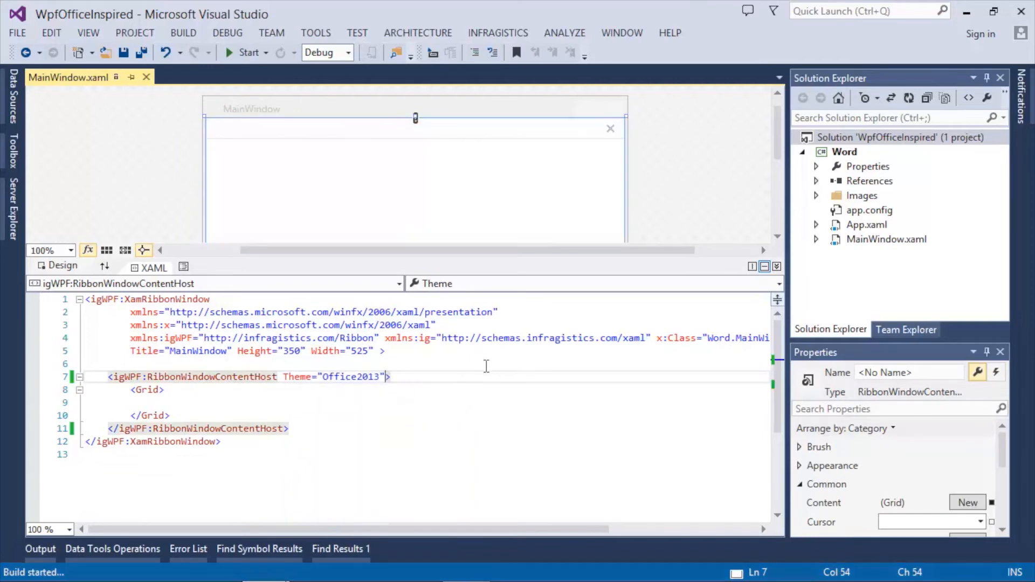
{"action": "left_click", "coordinate": [249, 52]}
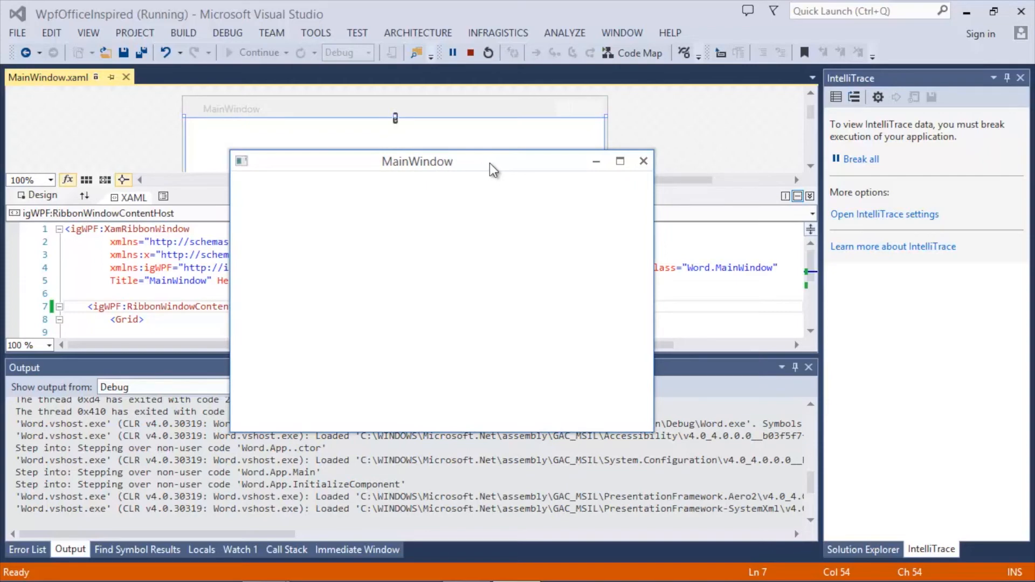
{"action": "mouse_move", "coordinate": [519, 176]}
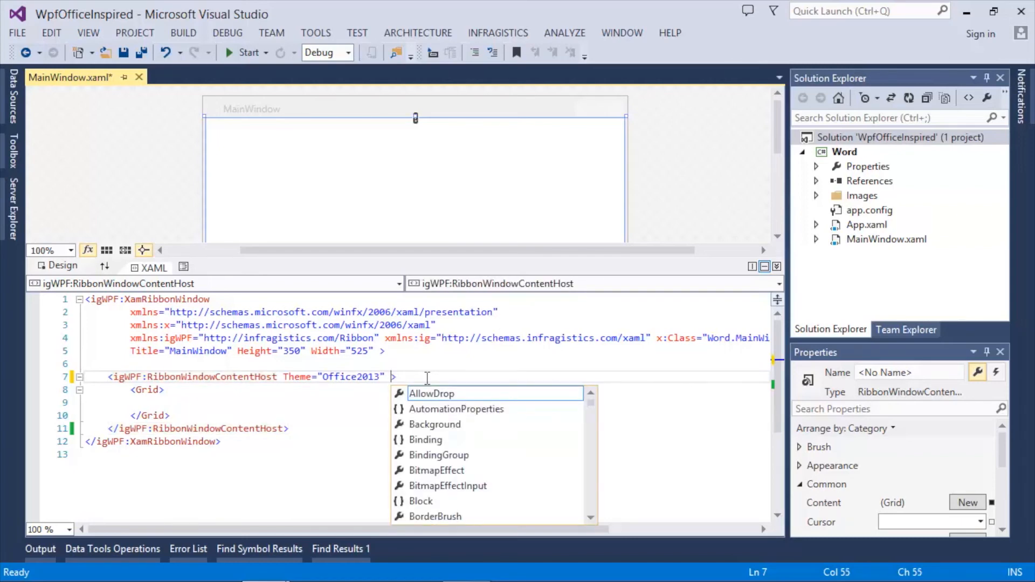
Step: Add igWPF:RibbonWindowContentHost.ApplicationAccentColor="Red" and relaunch the app
{"action": "type", "text": "ig"}
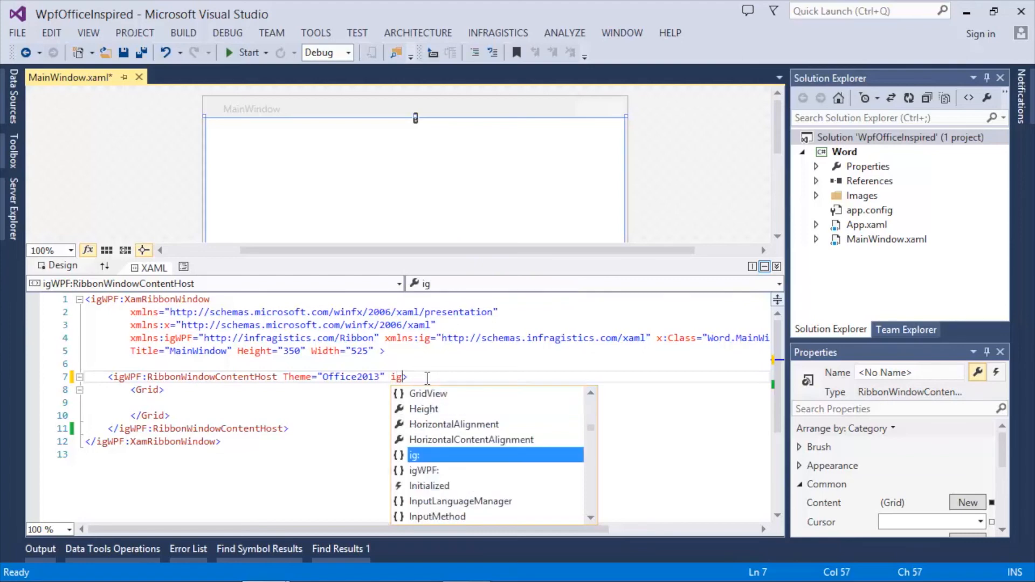
{"action": "type", "text": "WPF:RibbonWindowContentHost.ApplicationAccentColor=\"Red"}
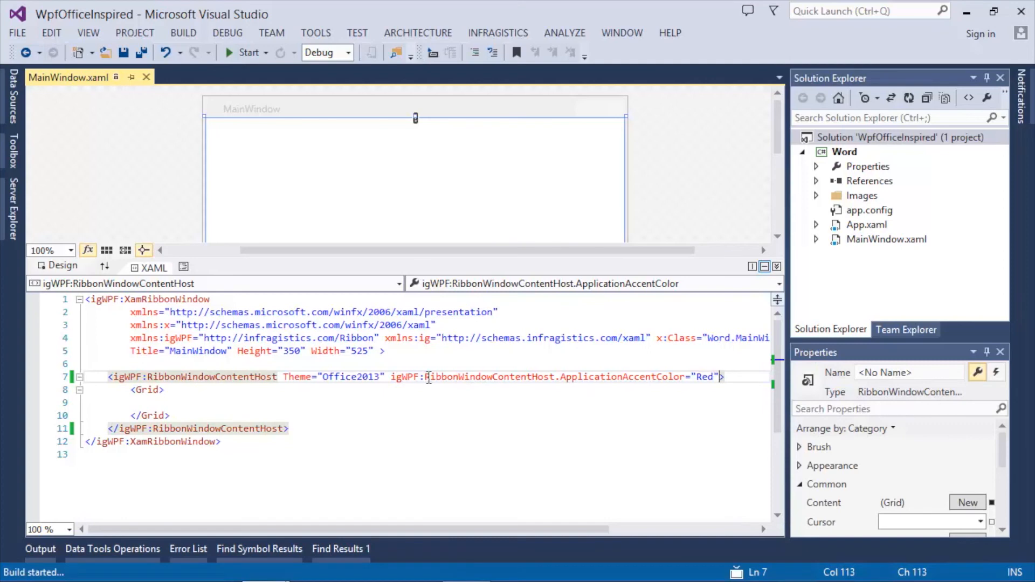
{"action": "left_click", "coordinate": [249, 51]}
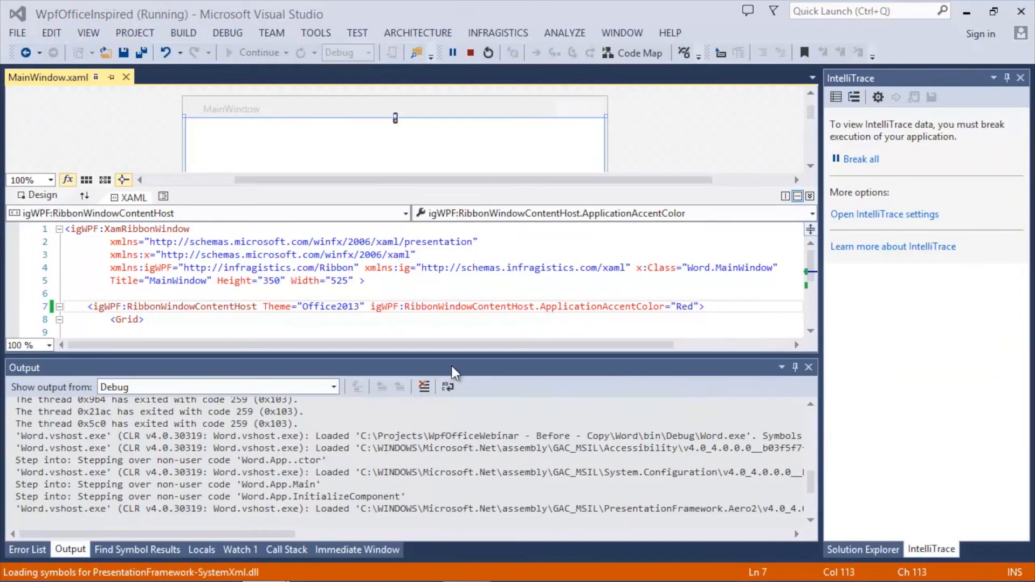